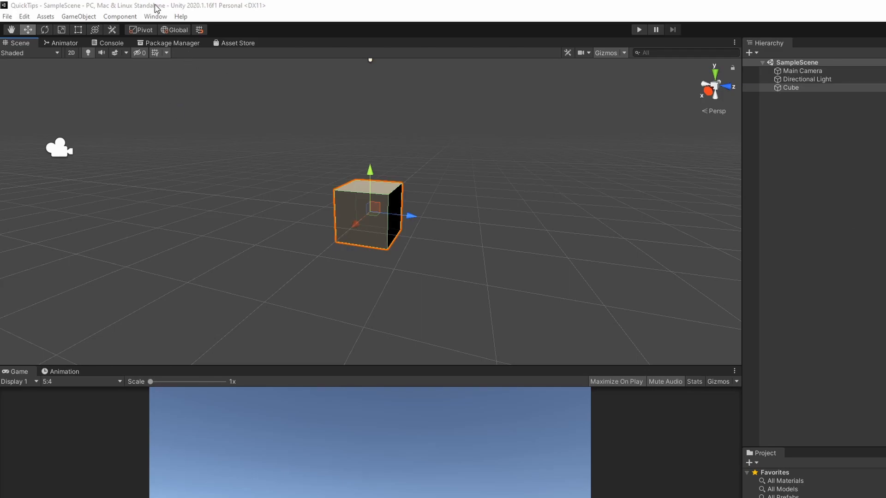
{"action": "mouse_move", "coordinate": [177, 30]}
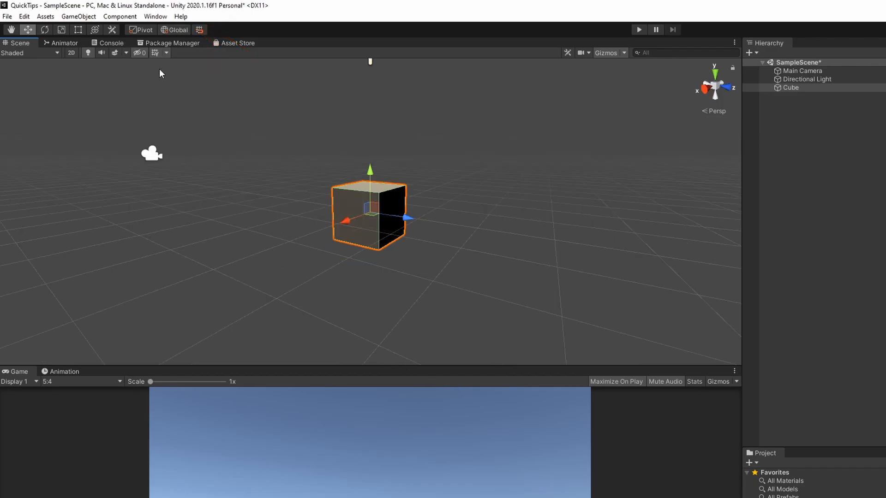
Switch the handle toggles from Pivot to Center and from Global to Local
{"action": "left_click", "coordinate": [140, 30]}
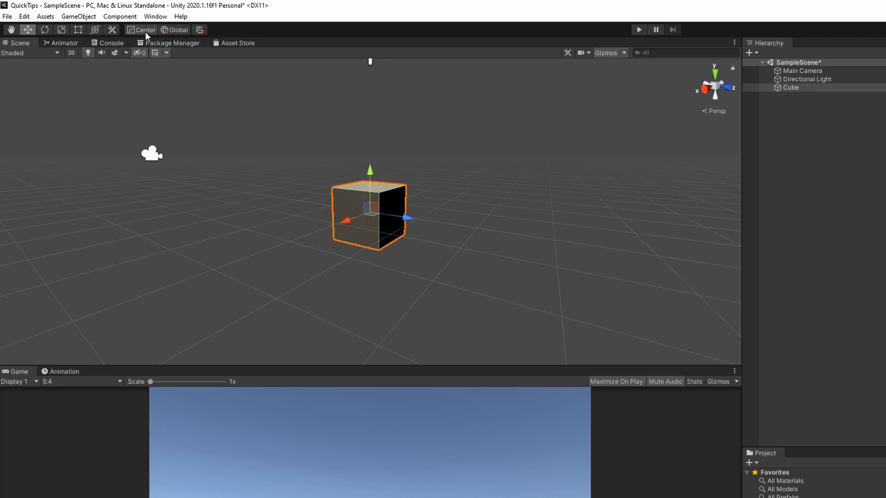
{"action": "left_click", "coordinate": [178, 30]}
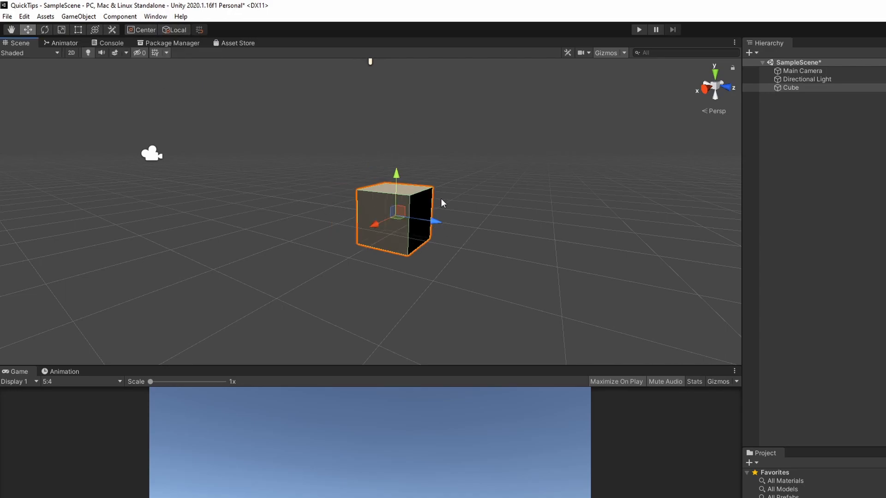
{"action": "mouse_move", "coordinate": [420, 232]}
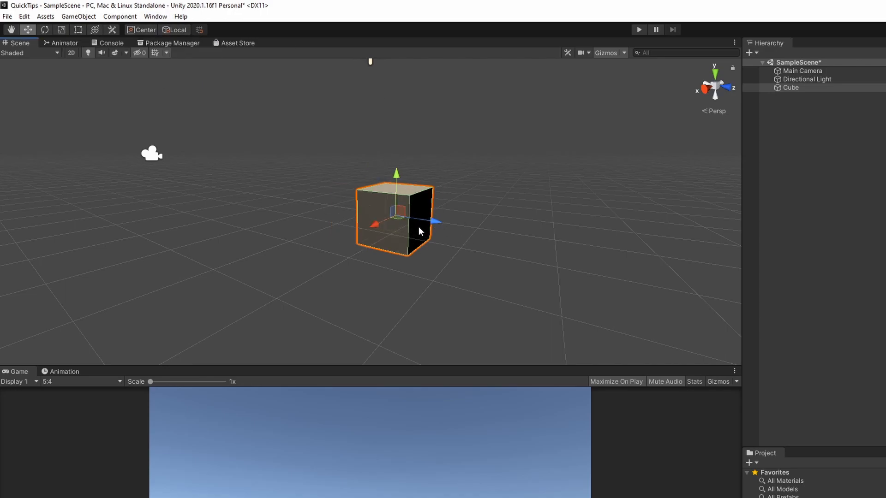
{"action": "mouse_move", "coordinate": [519, 259]}
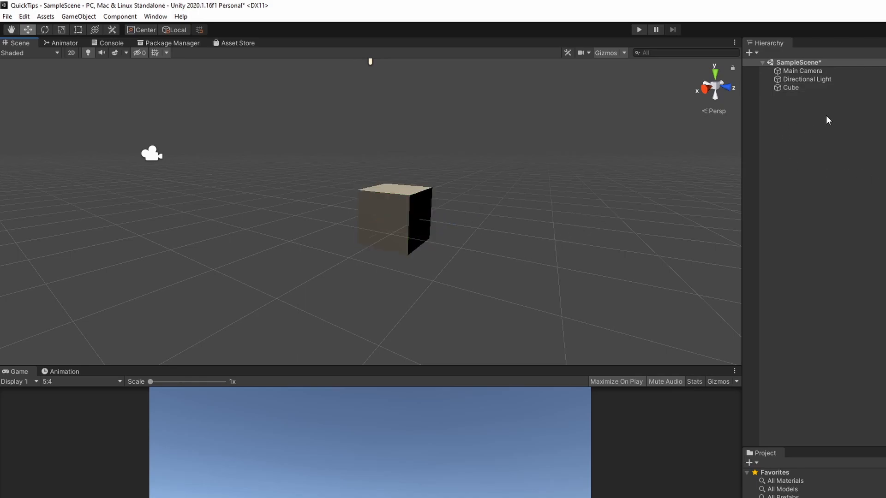
Create Cube (1) from the Hierarchy context menu and place it right of Cube
{"action": "right_click", "coordinate": [827, 120]}
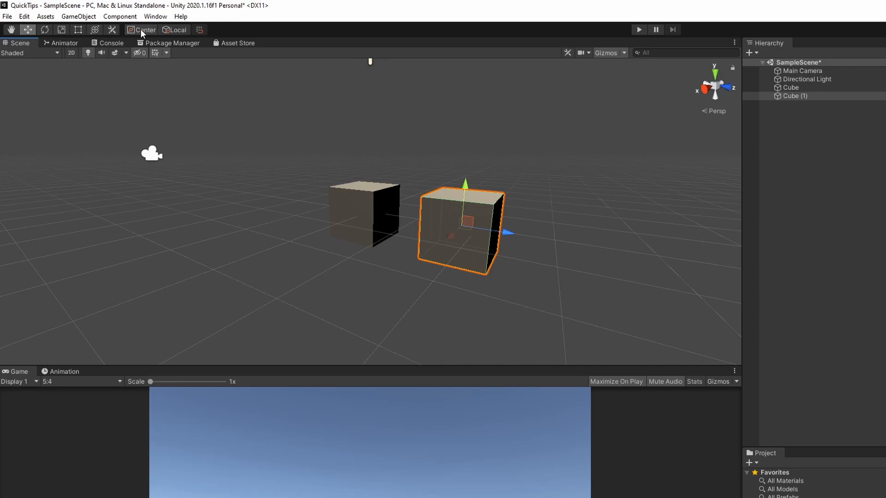
{"action": "left_click", "coordinate": [175, 30]}
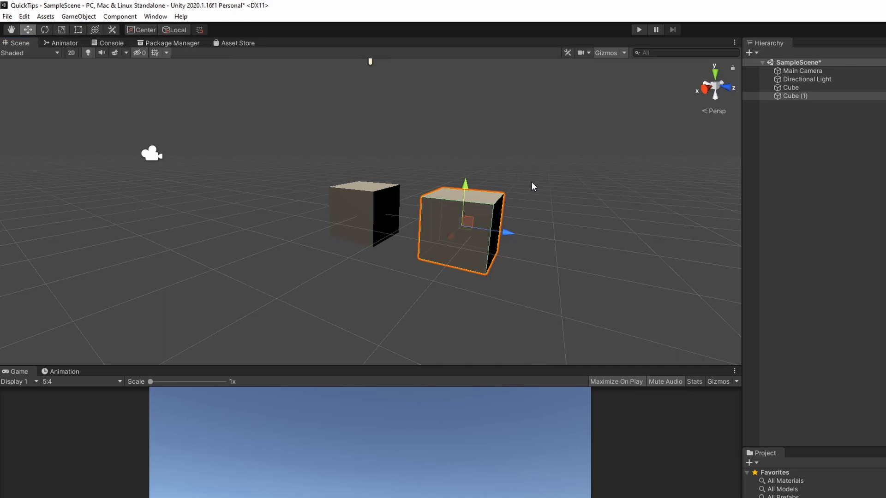
{"action": "mouse_move", "coordinate": [489, 141]}
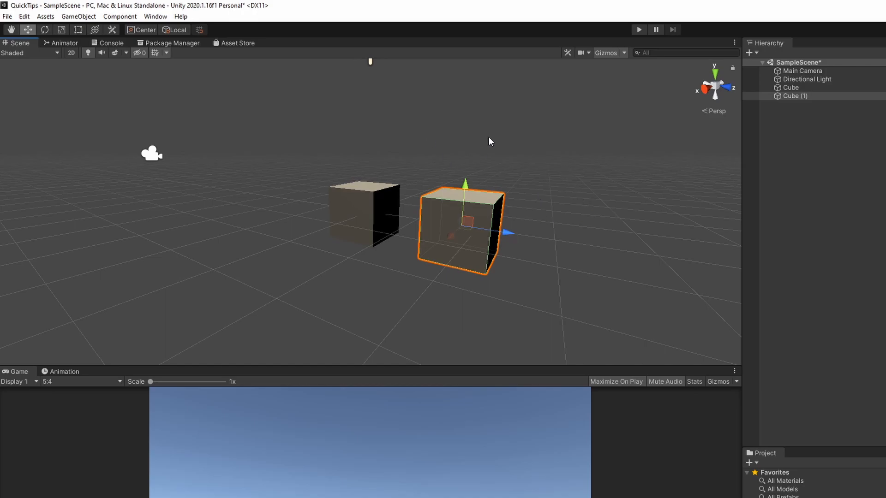
Parent Cube (1) under Cube in the Hierarchy, then select Cube
{"action": "left_click", "coordinate": [793, 95]}
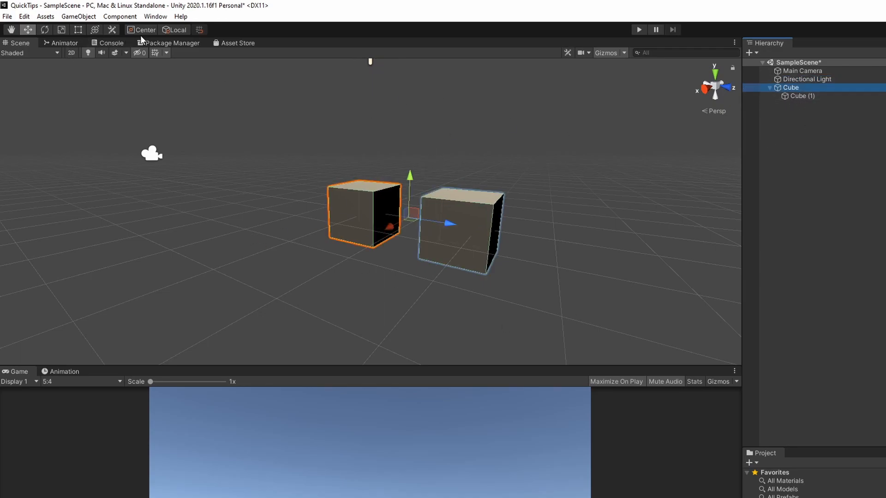
{"action": "mouse_move", "coordinate": [144, 29]}
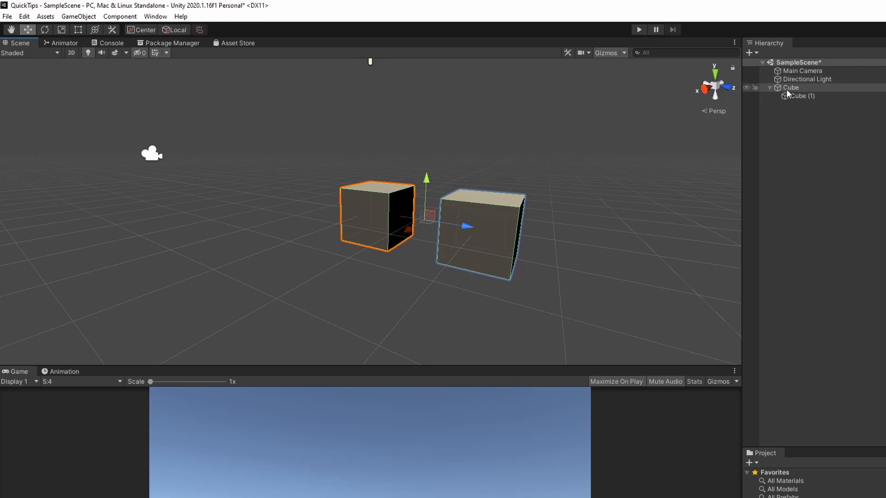
{"action": "left_click", "coordinate": [790, 87]}
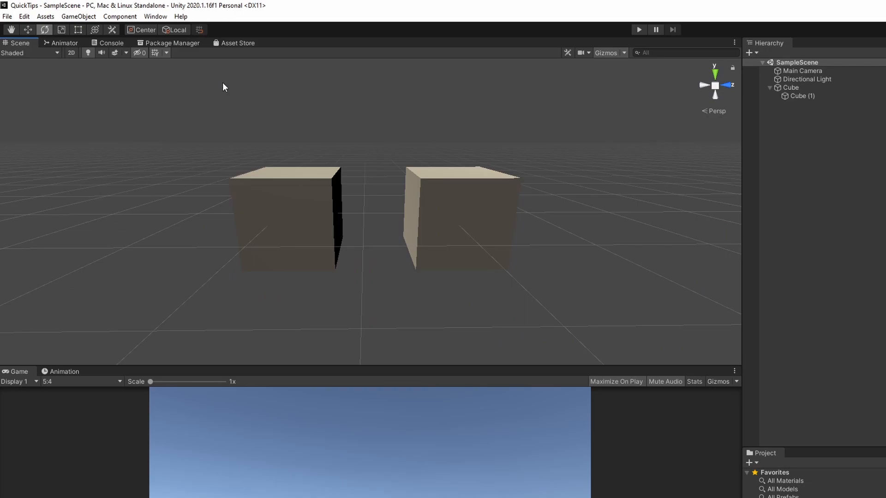
{"action": "mouse_move", "coordinate": [177, 29]}
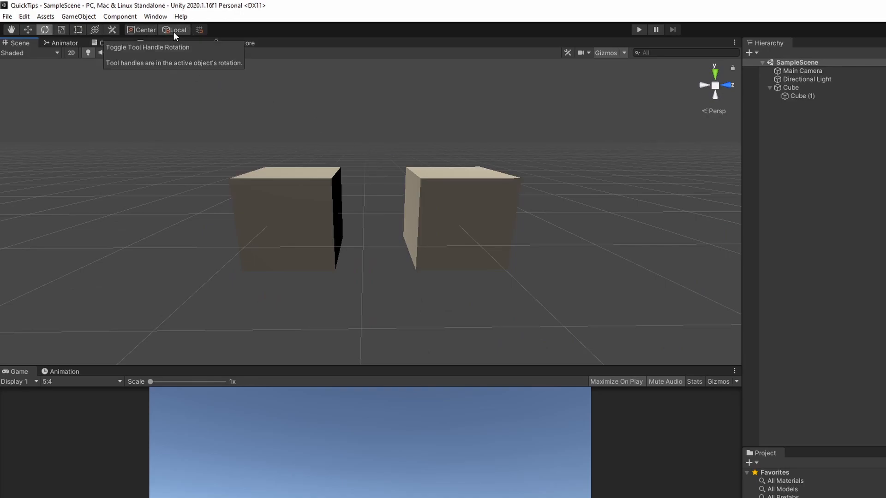
Select Cube (1) in the Scene view to show its rotation handles
{"action": "left_click", "coordinate": [460, 217]}
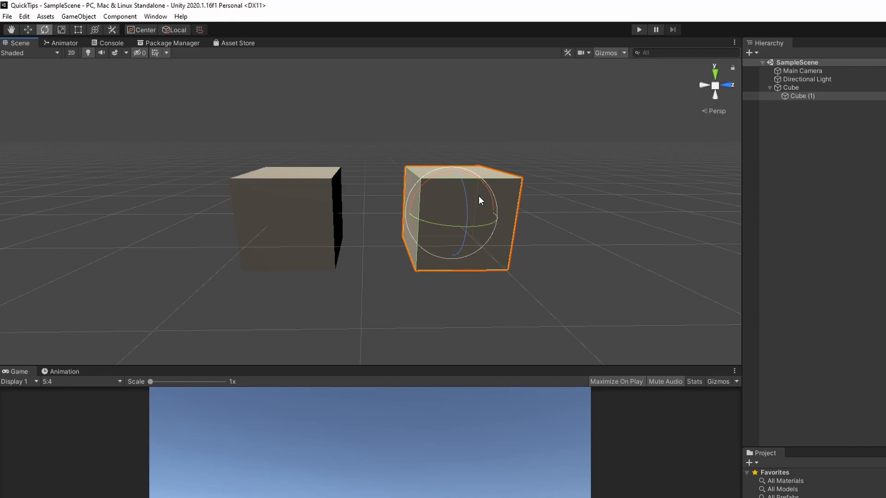
{"action": "mouse_move", "coordinate": [444, 231]}
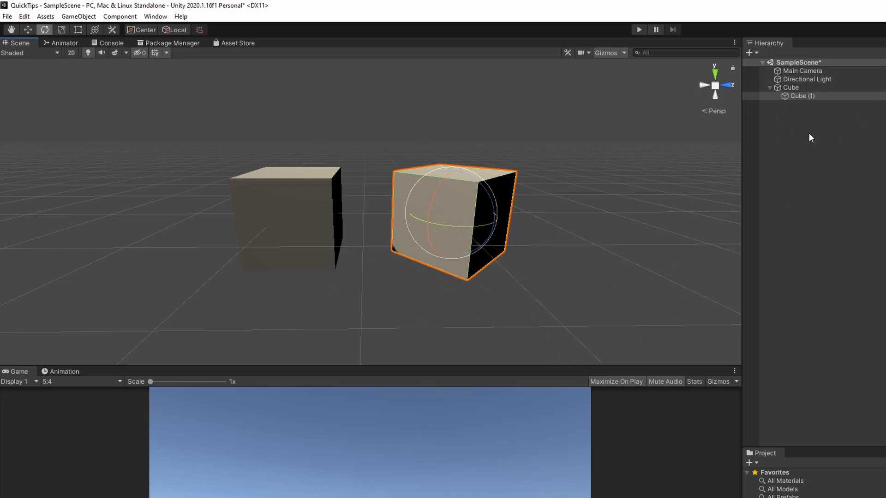
{"action": "mouse_move", "coordinate": [412, 279]}
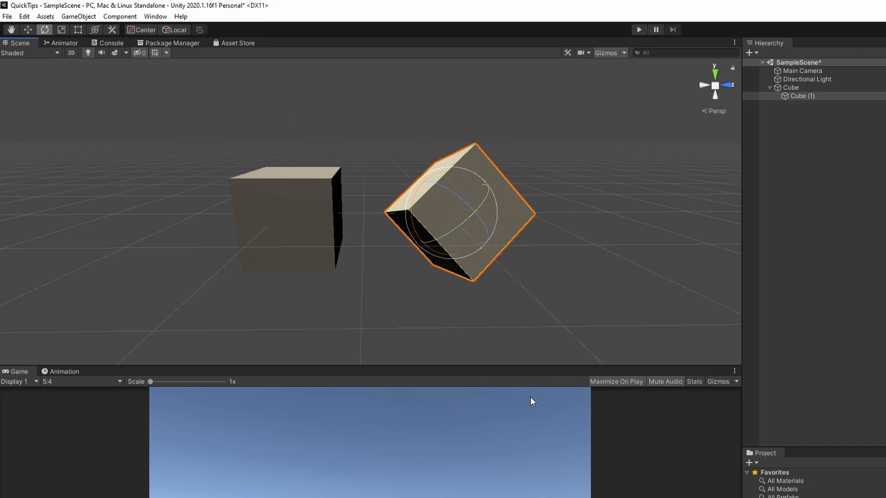
{"action": "mouse_move", "coordinate": [557, 290]}
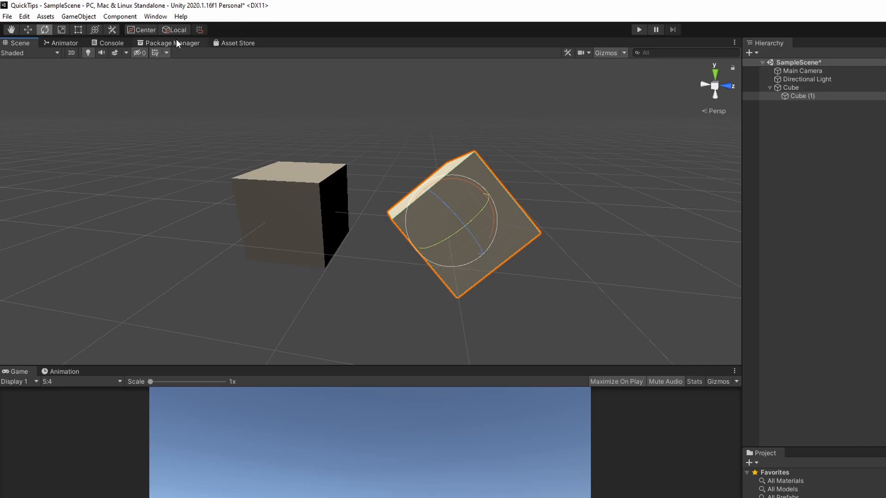
Switch the handle orientation toggle from Local to Global
{"action": "left_click", "coordinate": [177, 29]}
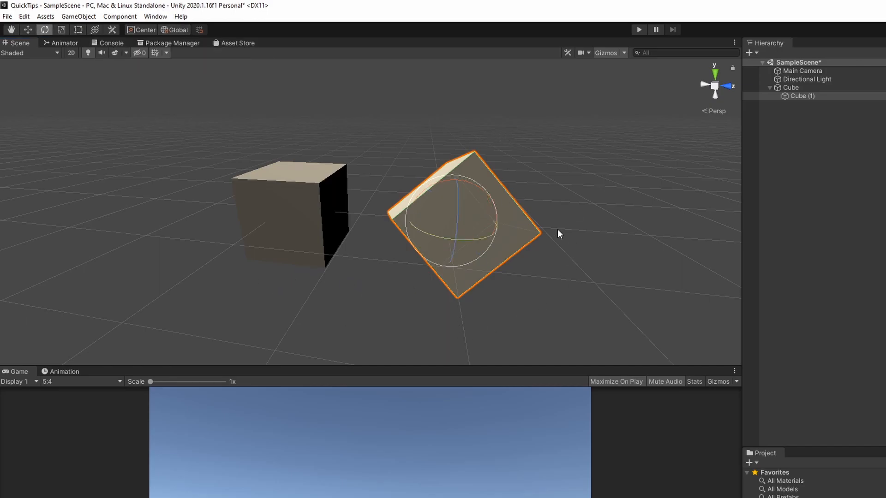
{"action": "mouse_move", "coordinate": [684, 131]}
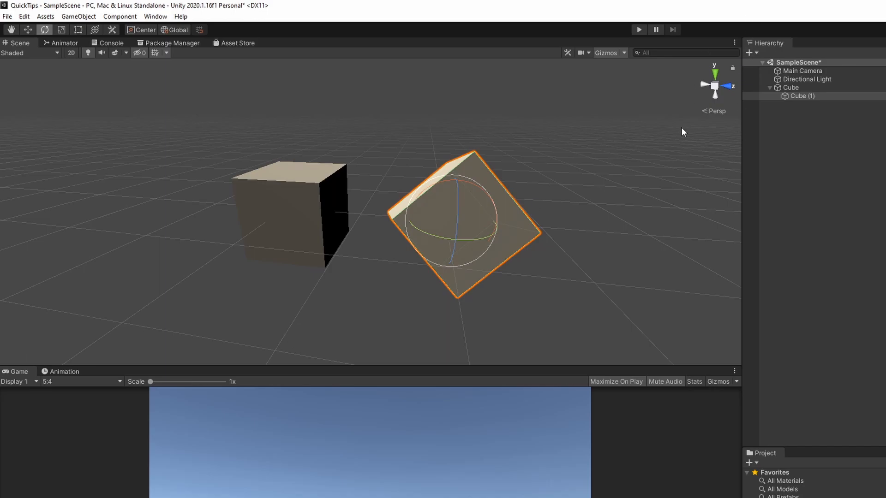
{"action": "mouse_move", "coordinate": [464, 252]}
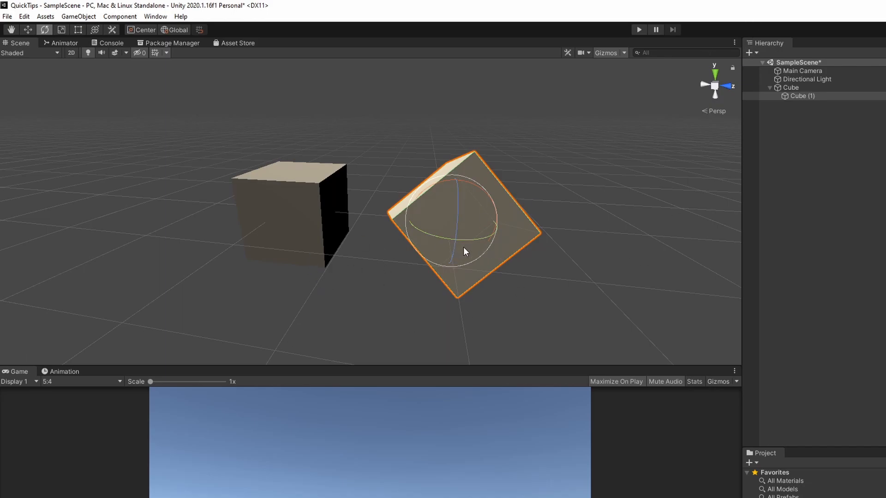